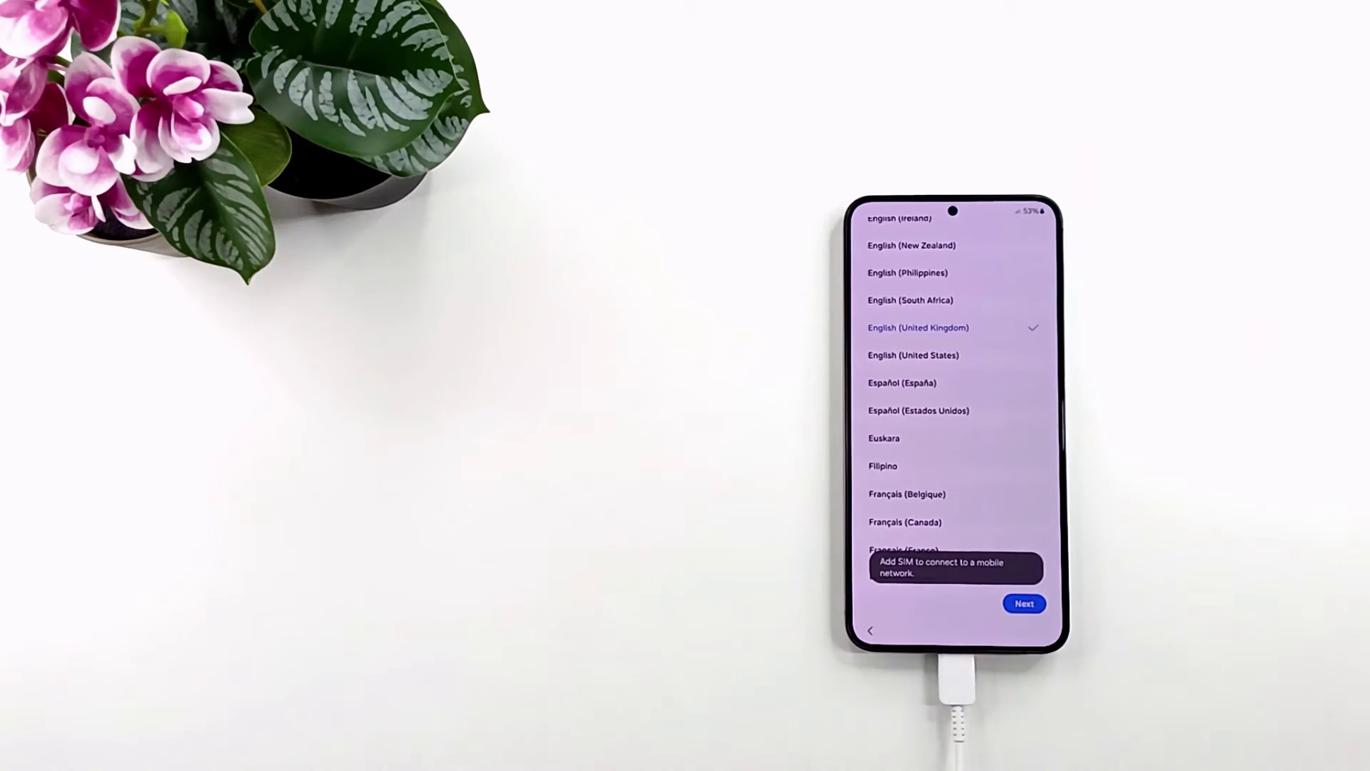
Keep English (United Kingdom), agree to the terms and accept the Google services to continue.
click(1024, 604)
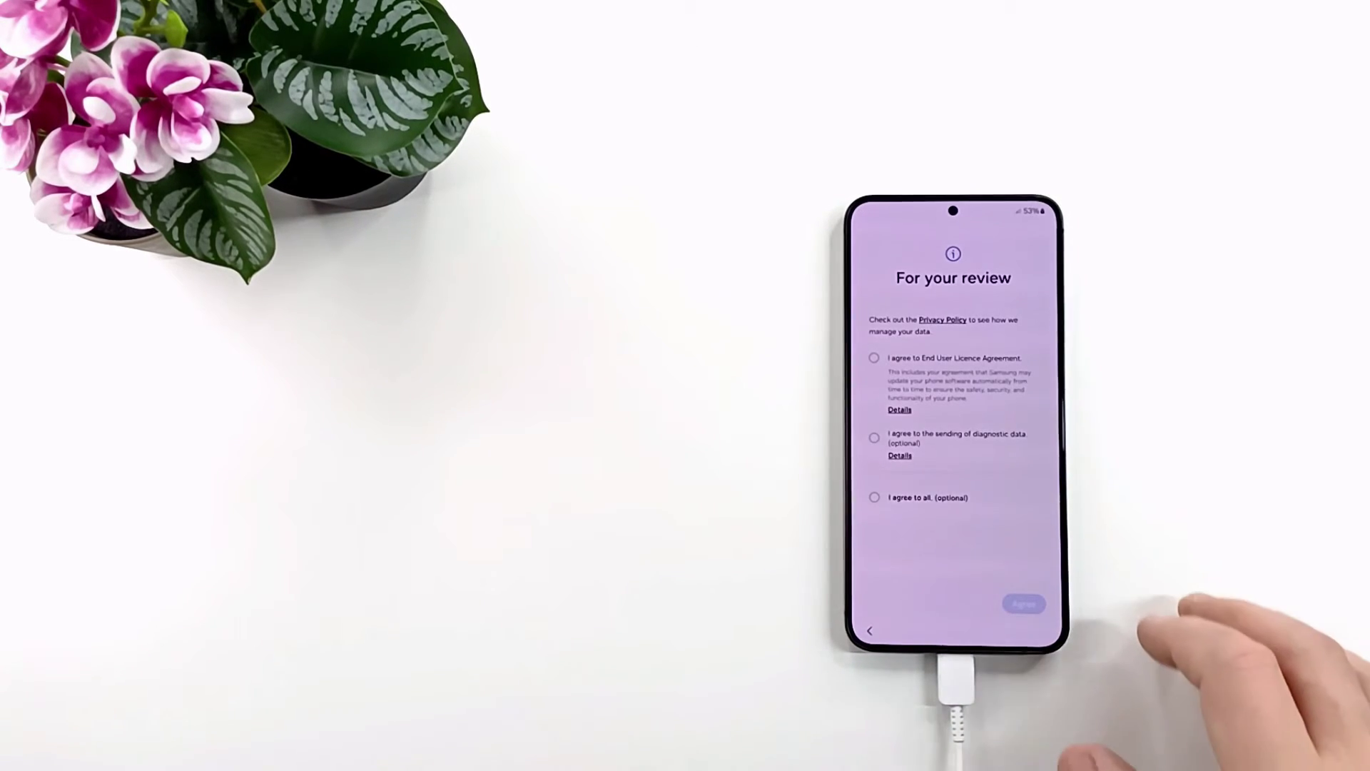
click(873, 496)
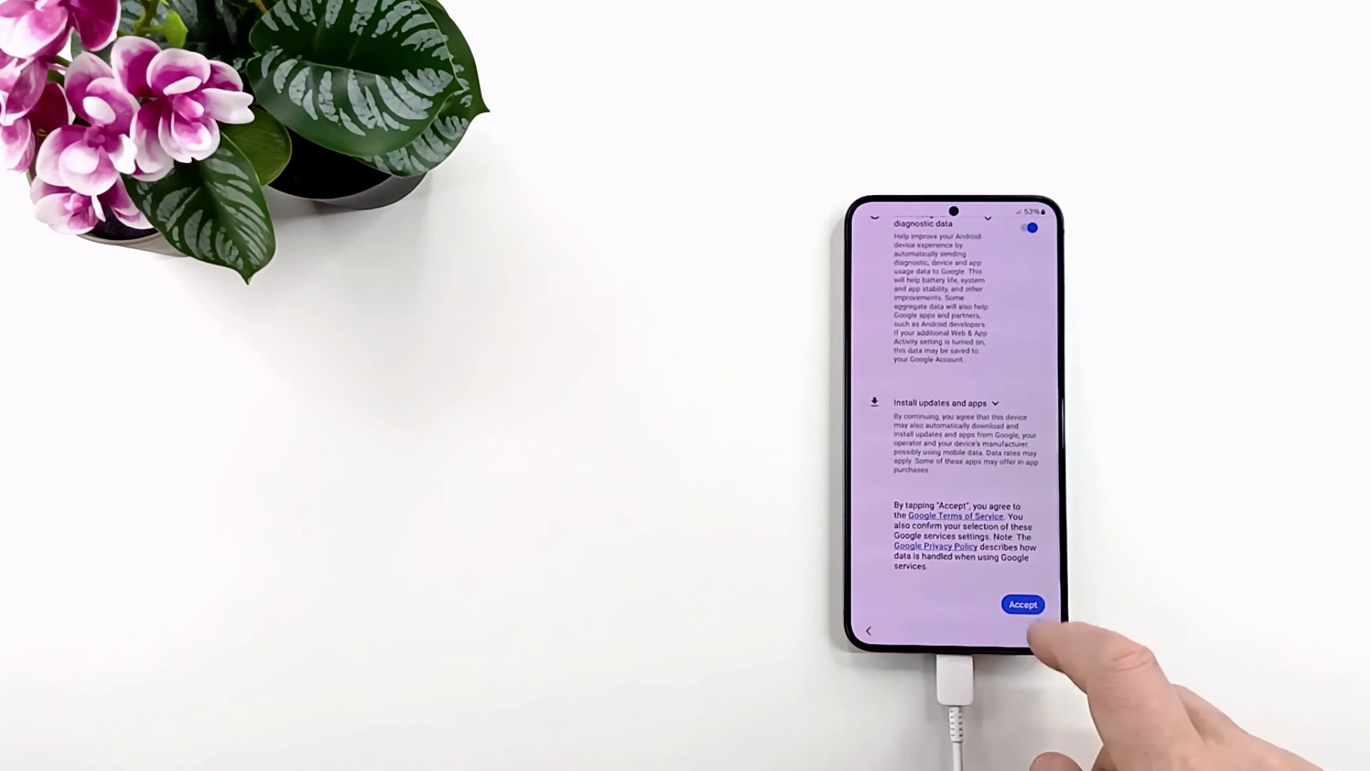
click(1022, 604)
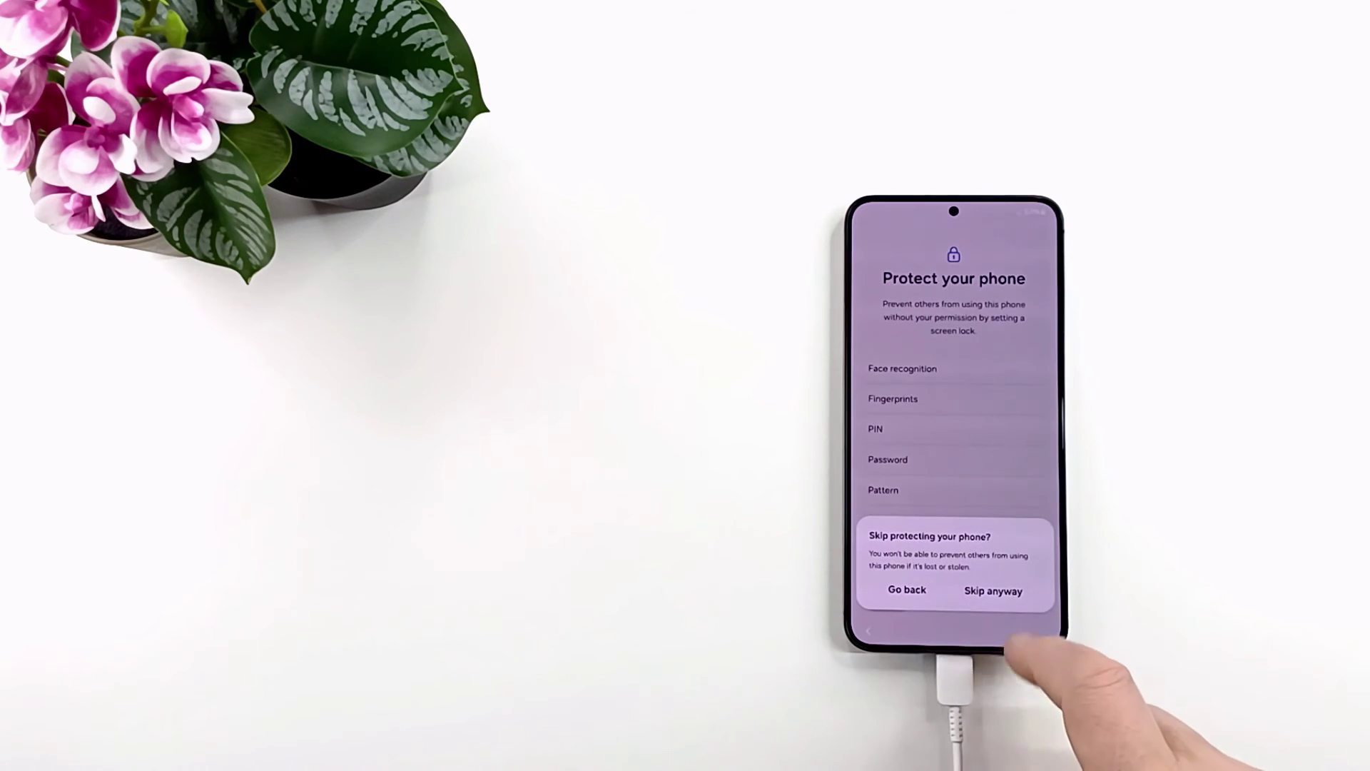